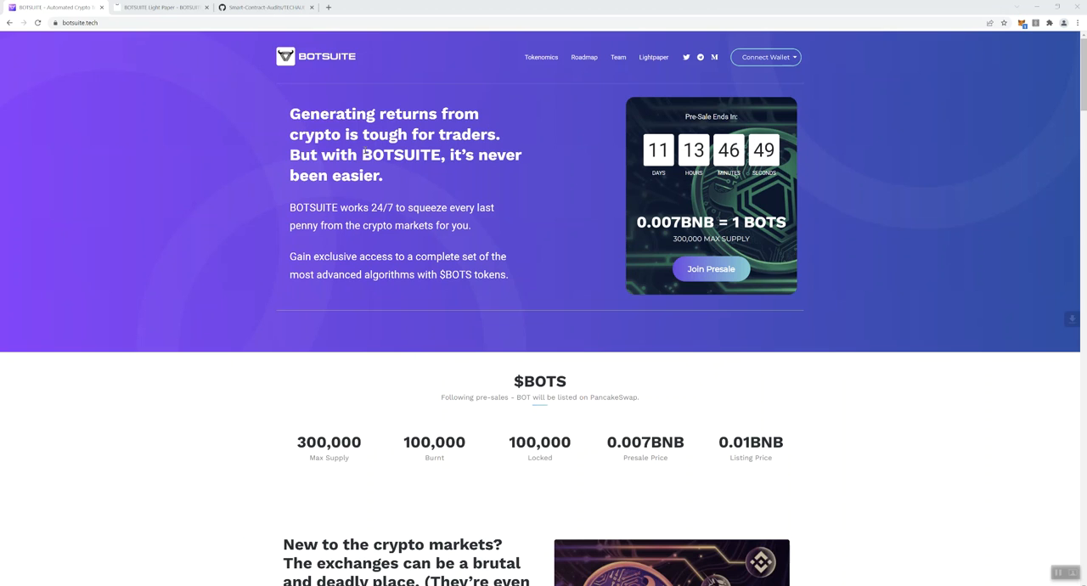
mouse_move(340, 197)
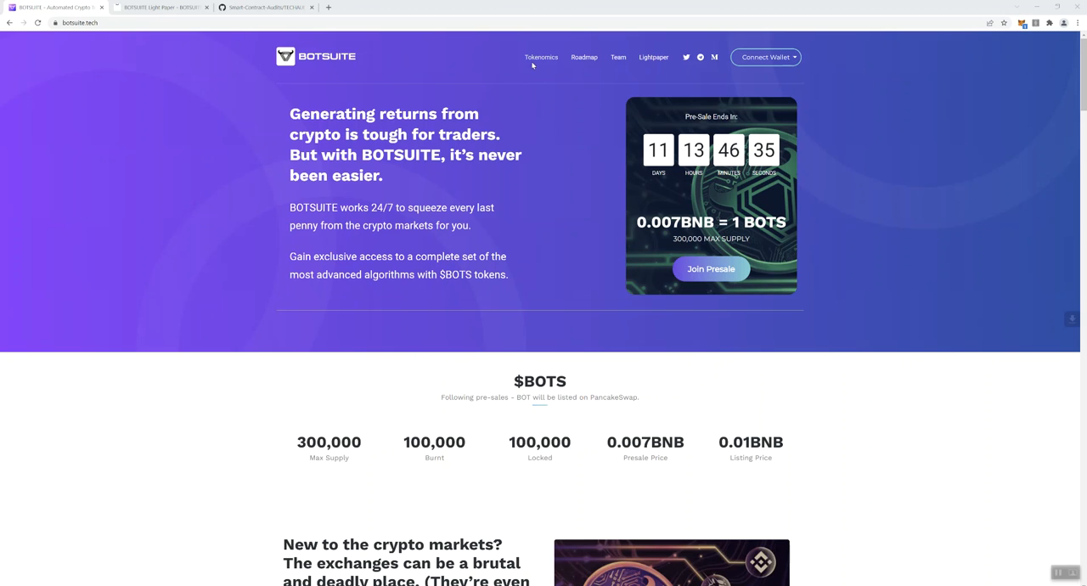
mouse_move(517, 71)
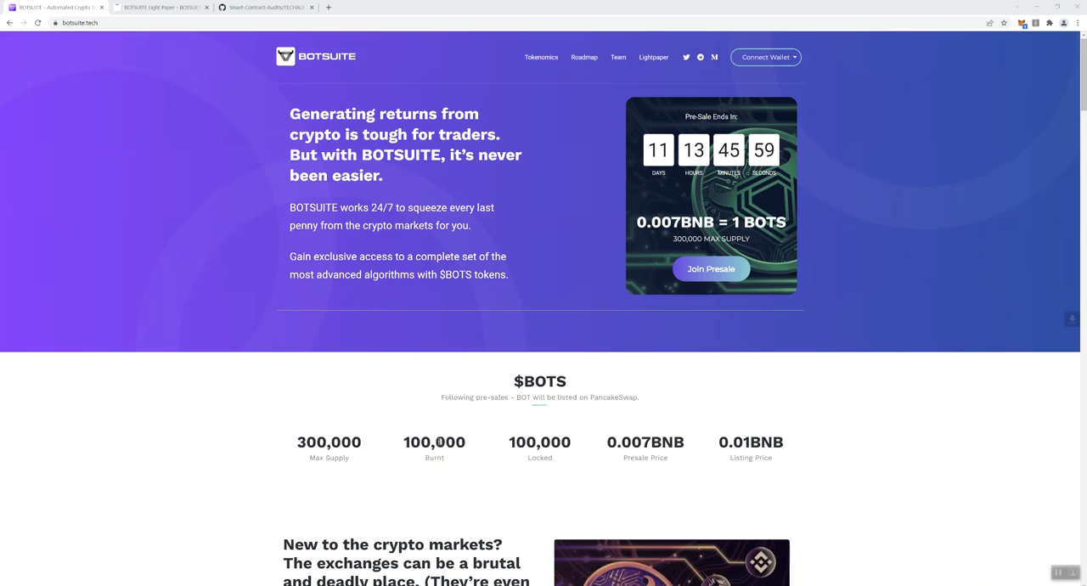
mouse_move(478, 442)
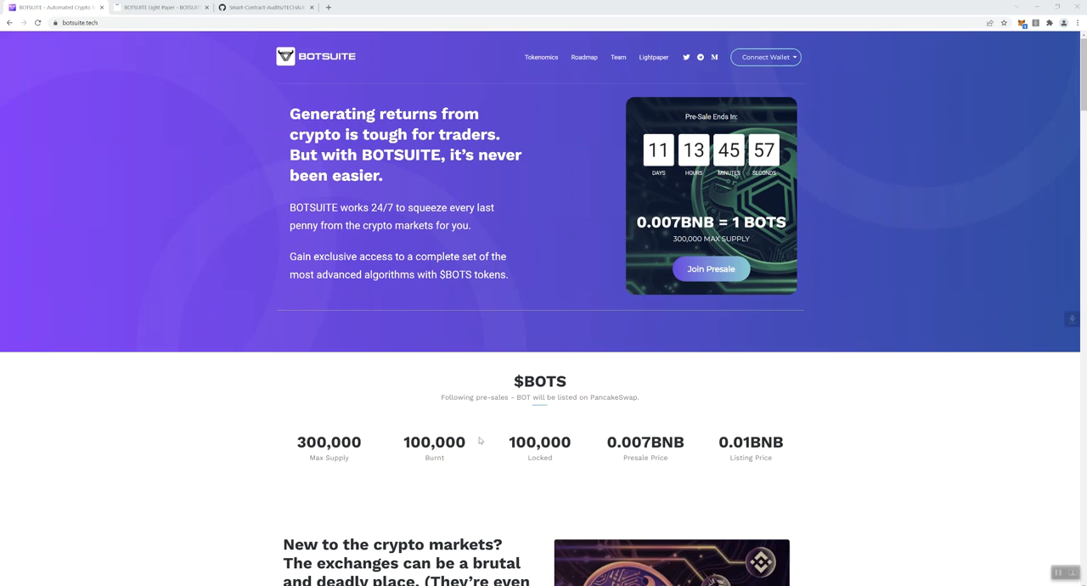
mouse_move(761, 448)
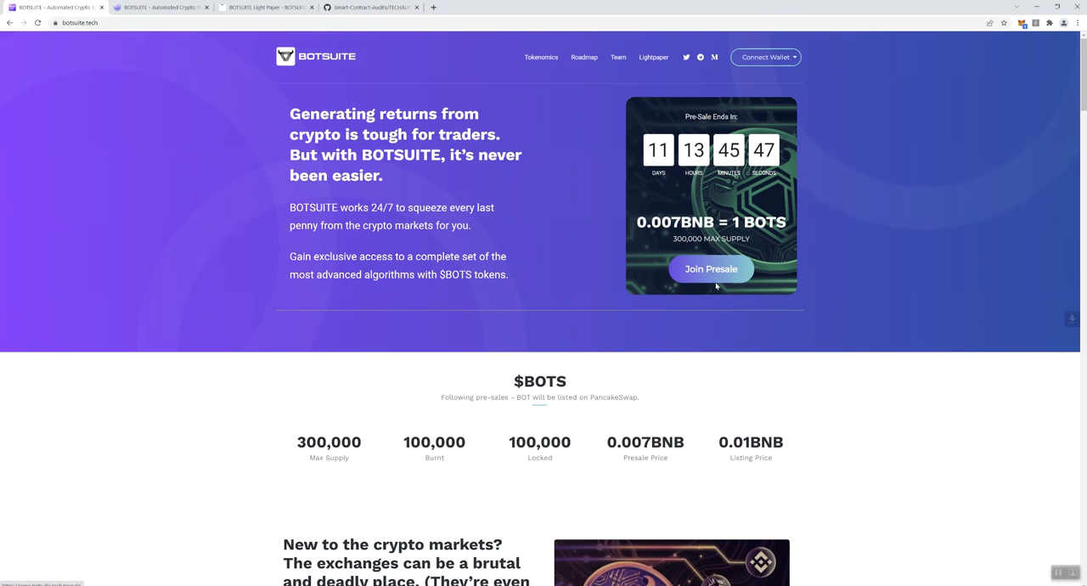
Step: Join Presale to reach the BOTS presale page with contribution form and countdown
click(710, 268)
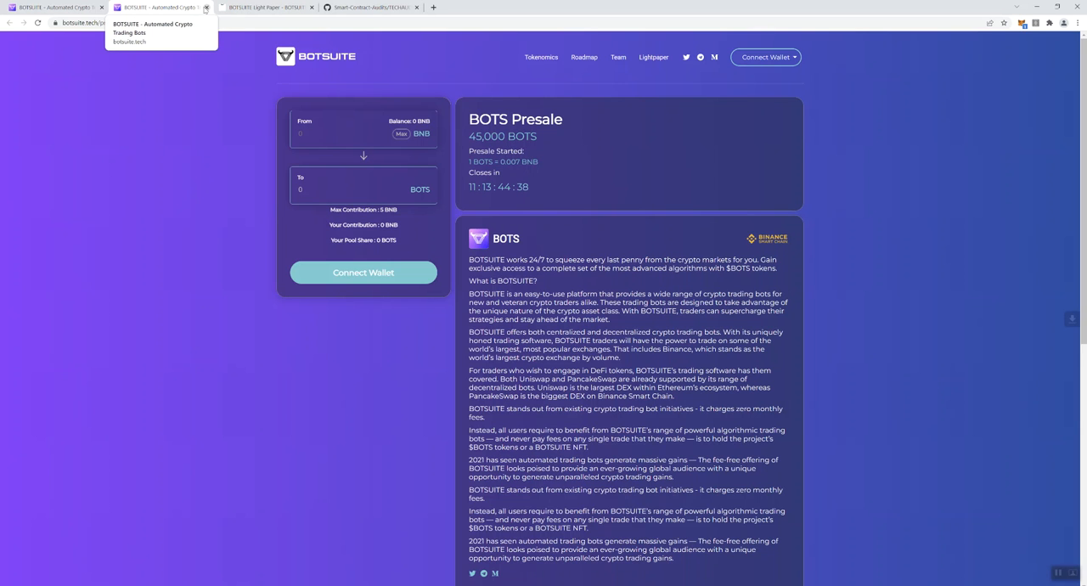
Step: Return to the home page and reach the $BOTS figures and 'New to the crypto markets?' section
click(208, 7)
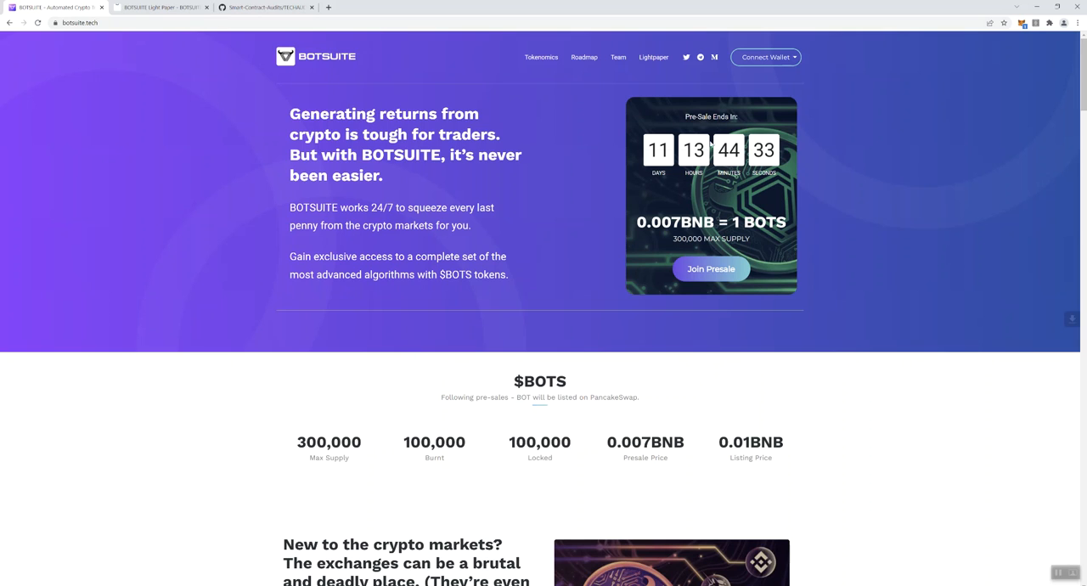
mouse_move(640, 188)
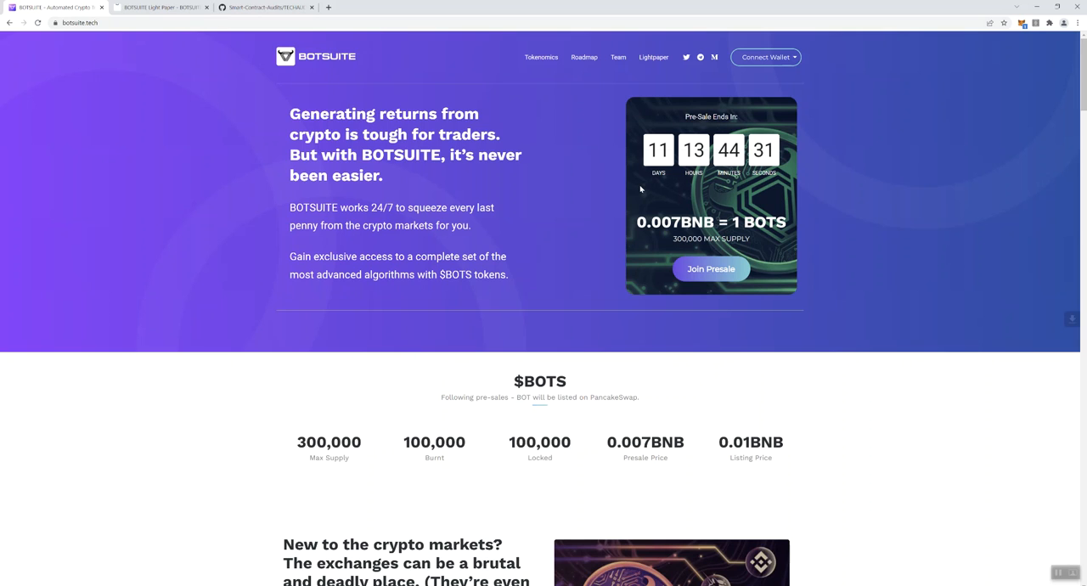
mouse_move(852, 271)
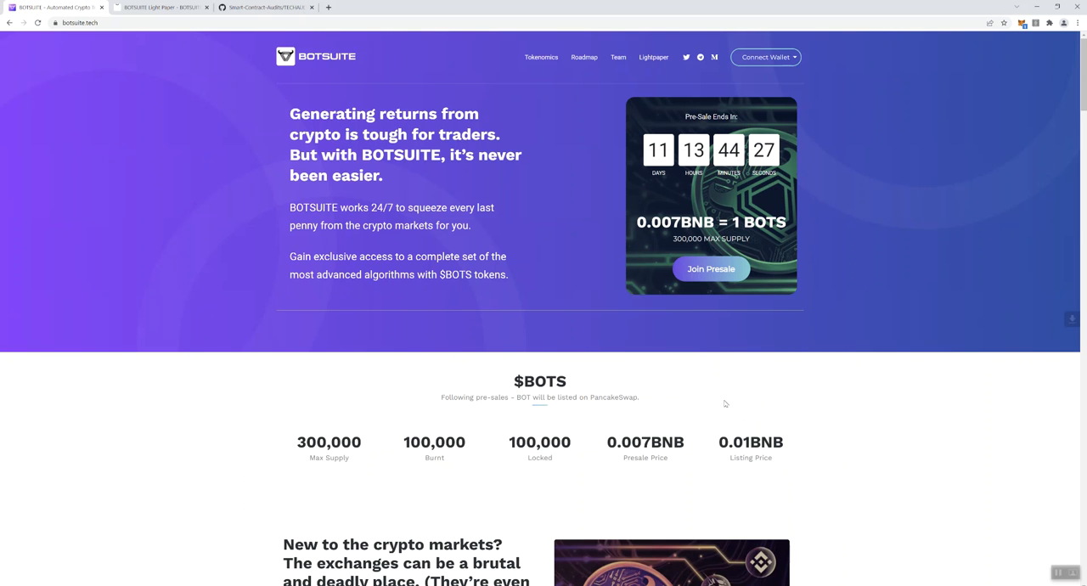
scroll(down, 3)
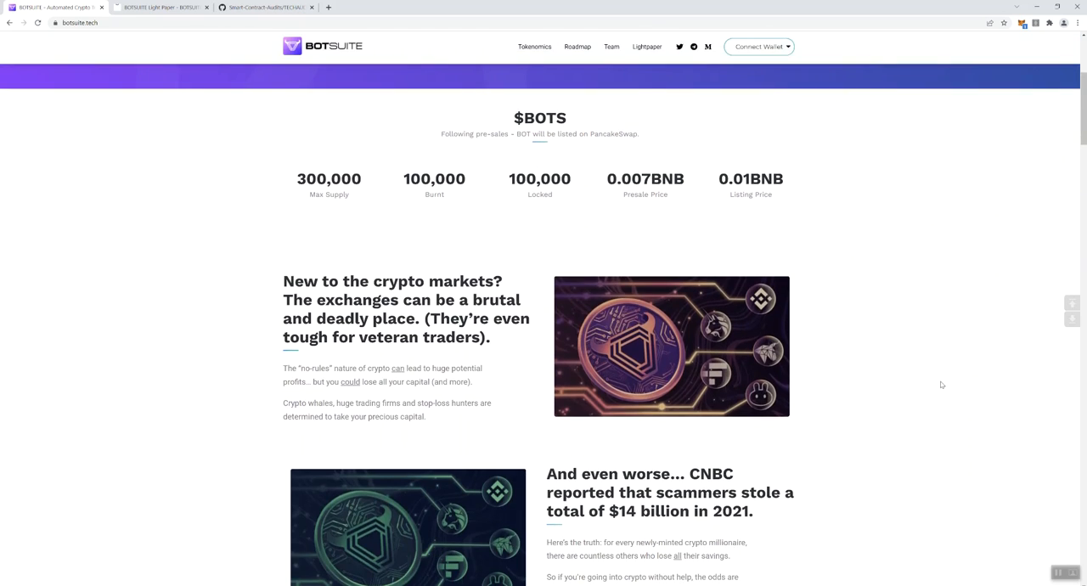
scroll(down, 3)
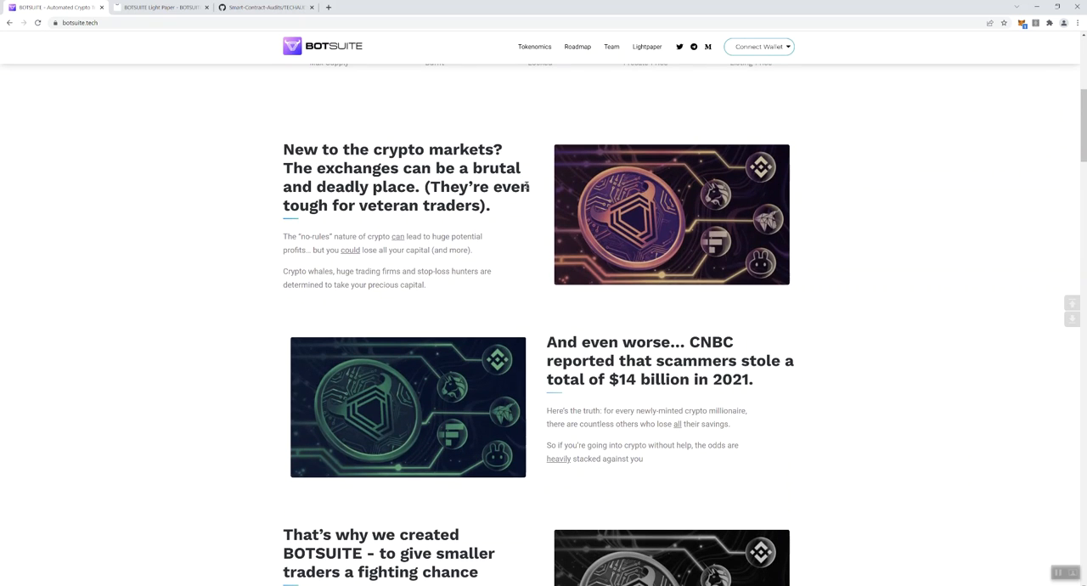
mouse_move(377, 316)
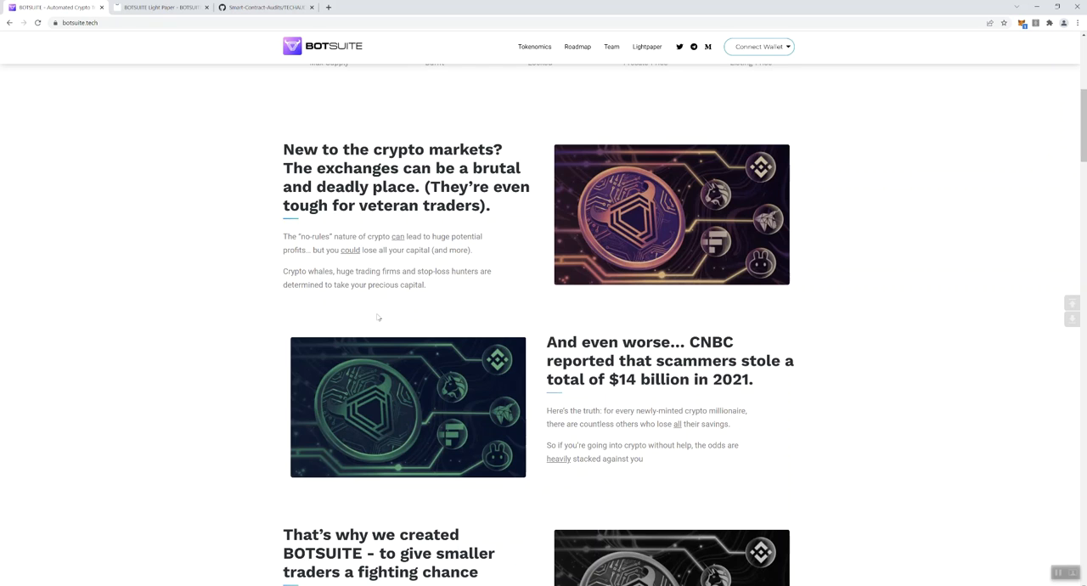
mouse_move(411, 150)
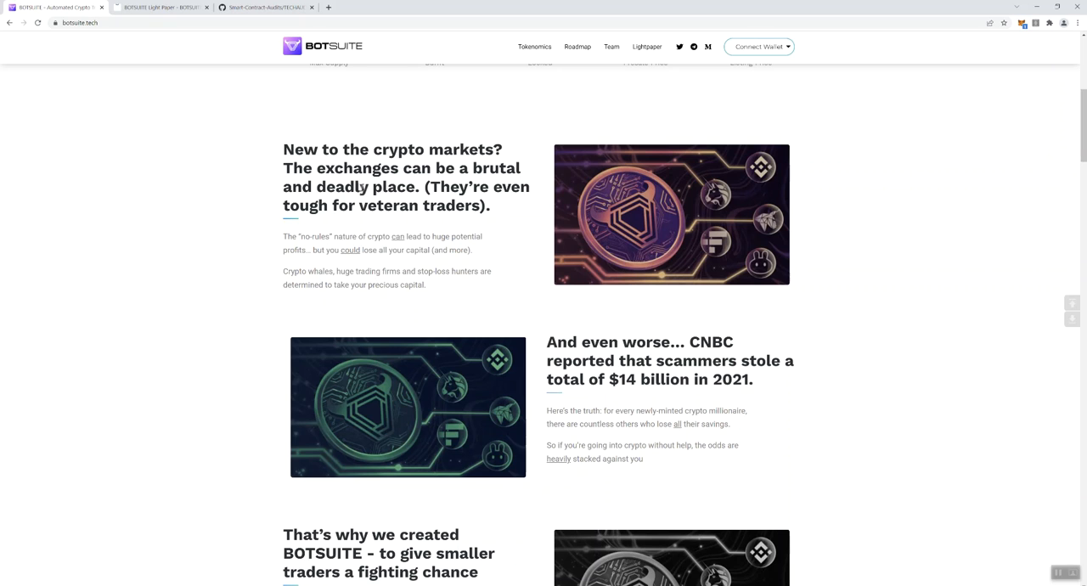
mouse_move(292, 235)
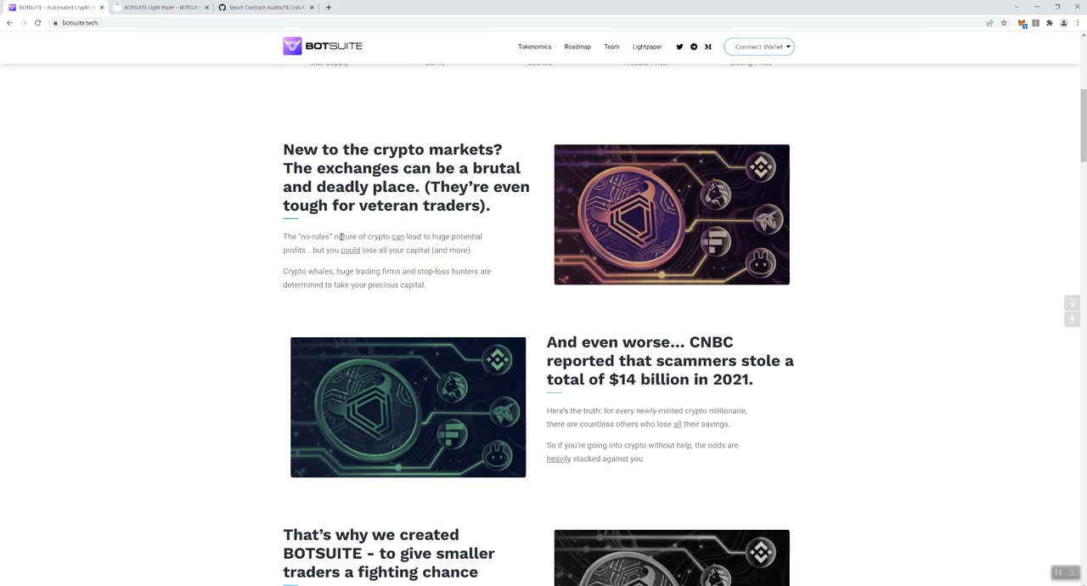
mouse_move(312, 231)
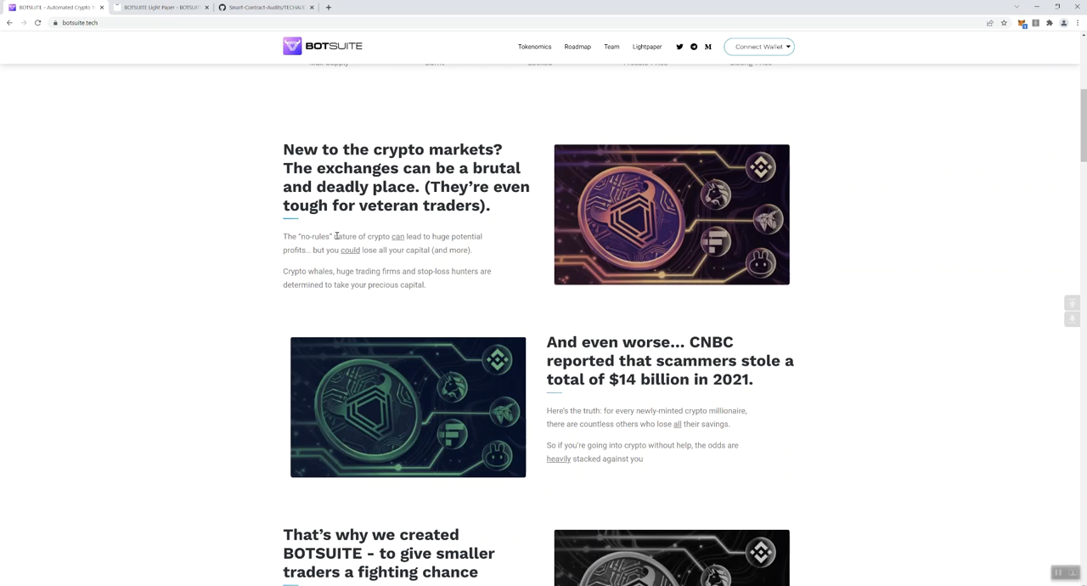
mouse_move(759, 340)
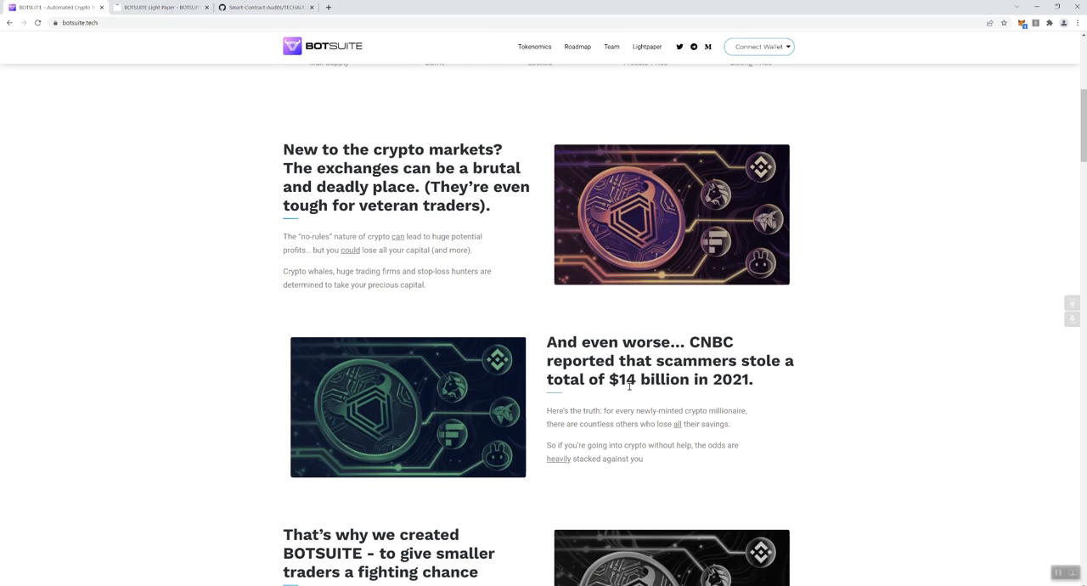
mouse_move(733, 387)
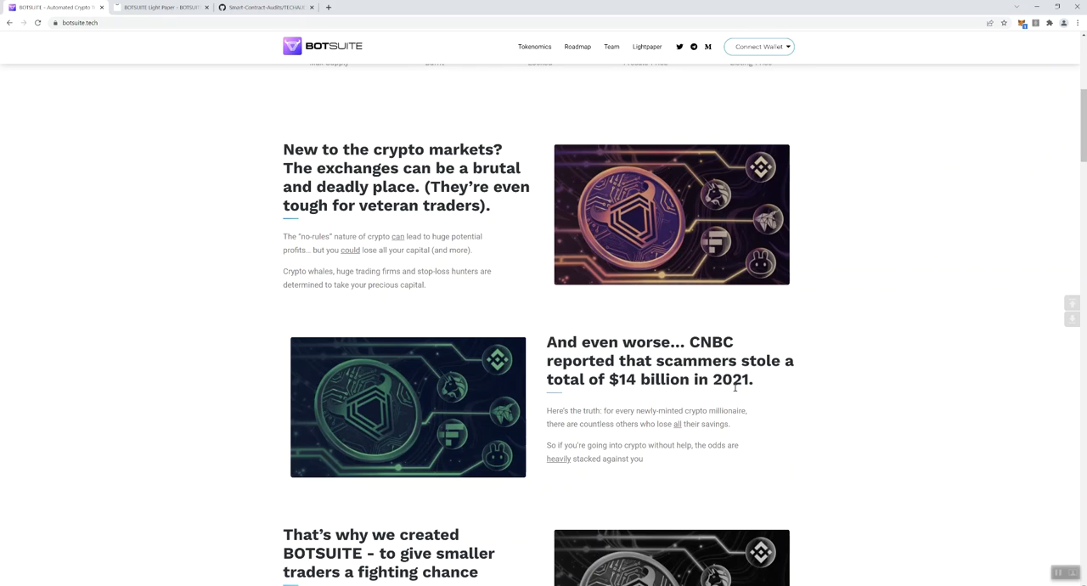
Step: Scroll past why-buy-$BOTS and supported exchanges to the Tokenomics donut chart
scroll(down, 3)
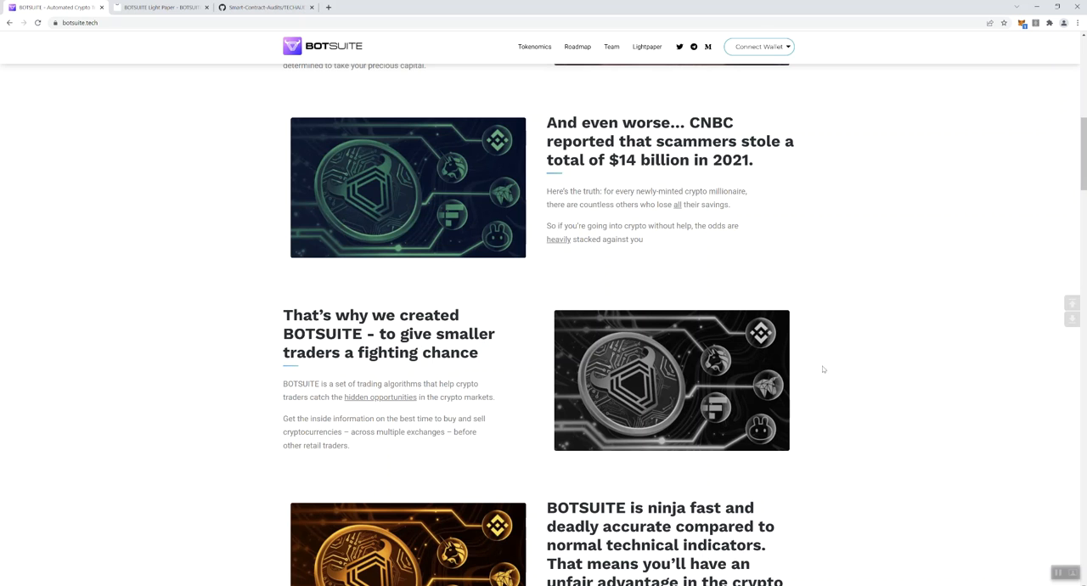
scroll(down, 3)
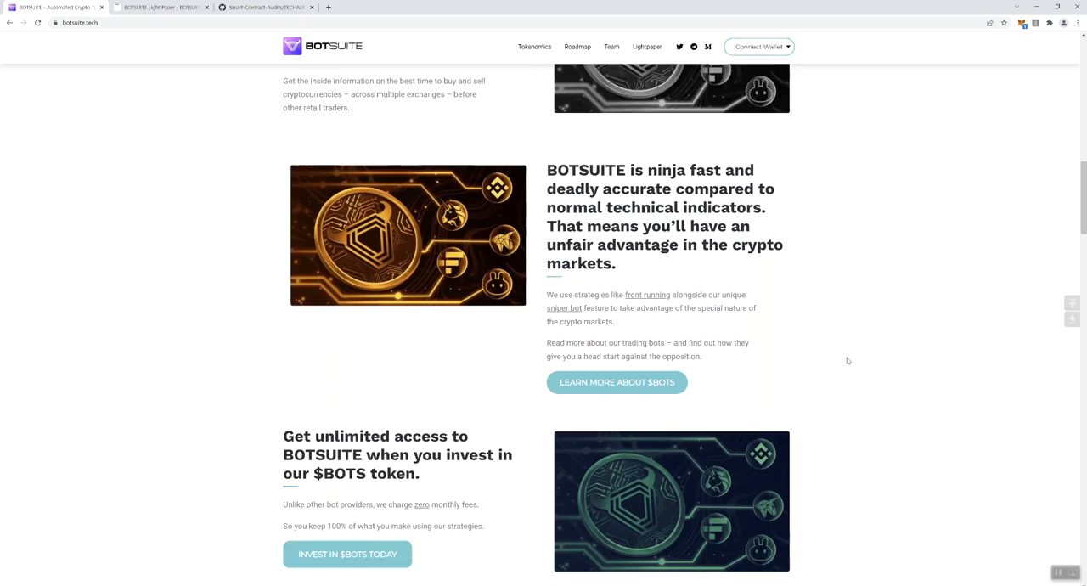
scroll(down, 3)
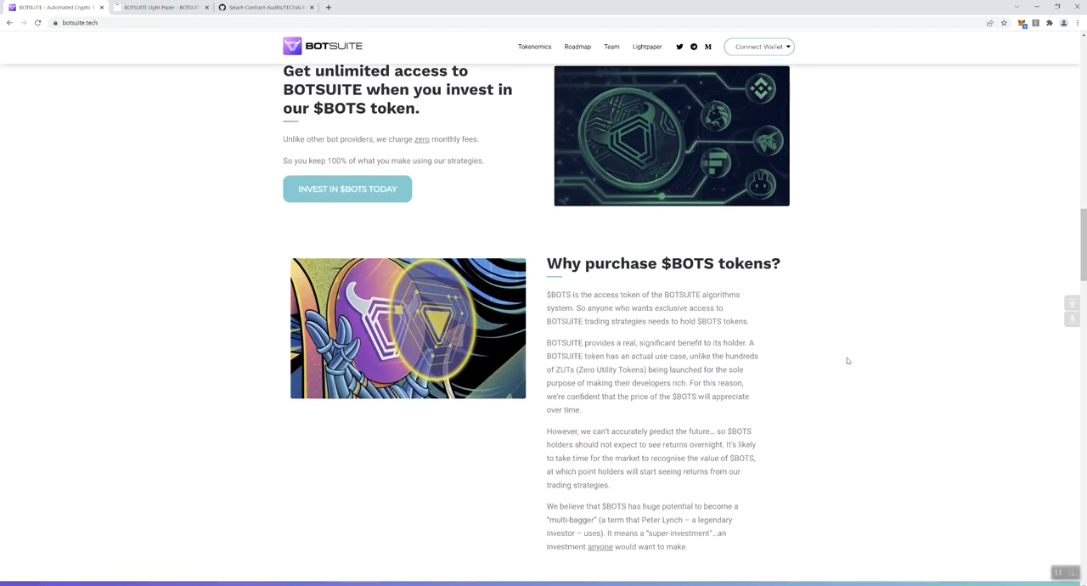
scroll(down, 3)
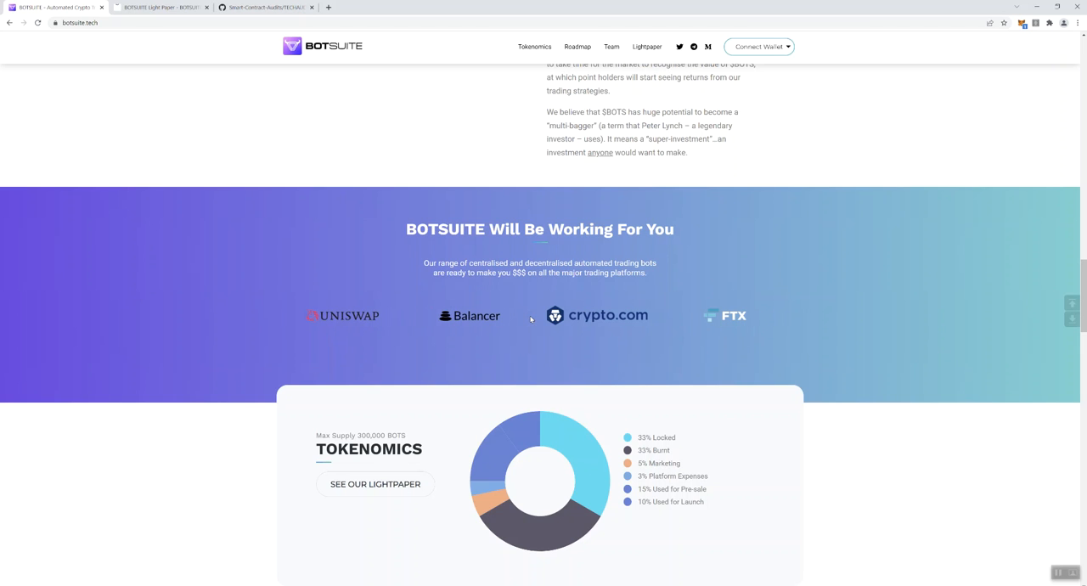
scroll(down, 3)
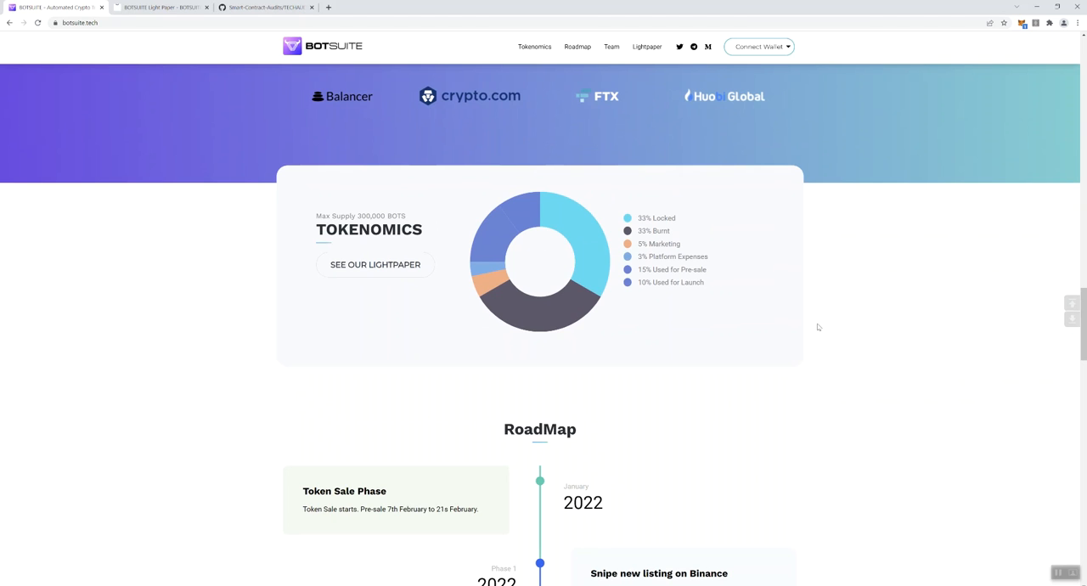
Step: Scroll through the roadmap past the NFTs and DAO phases to the Team heading
scroll(down, 3)
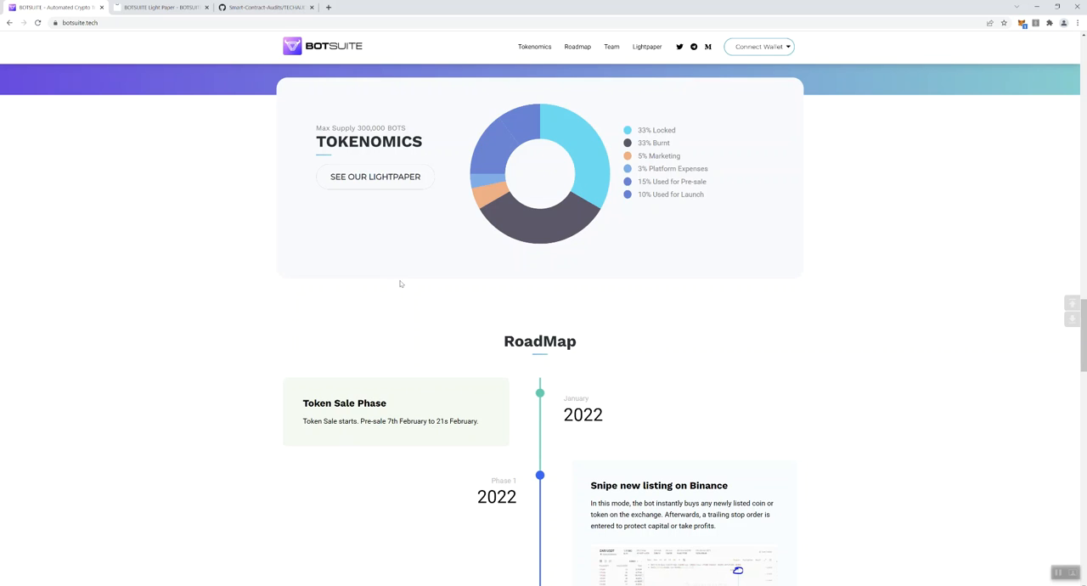
mouse_move(354, 251)
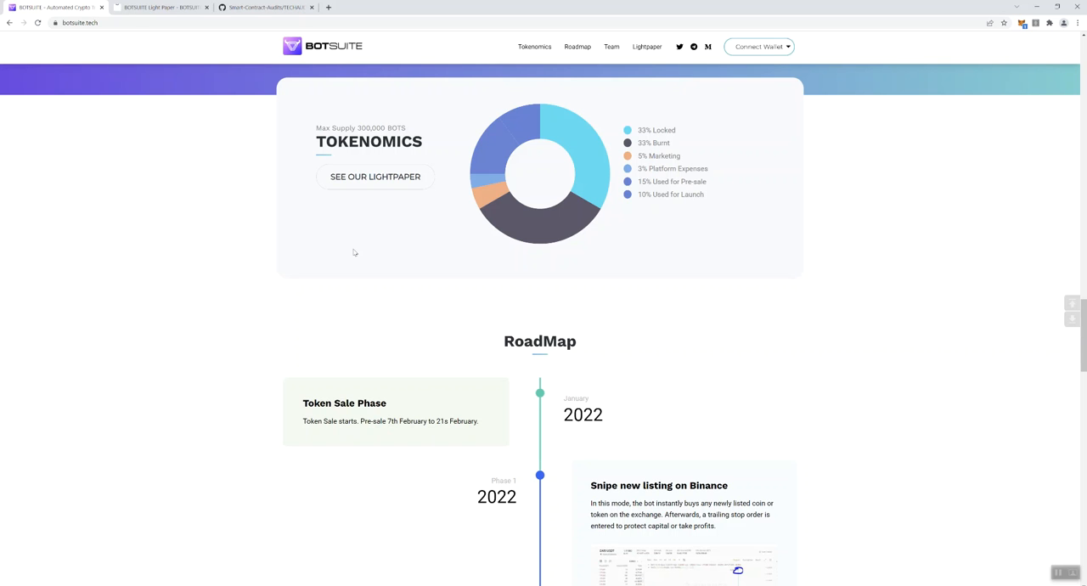
scroll(down, 3)
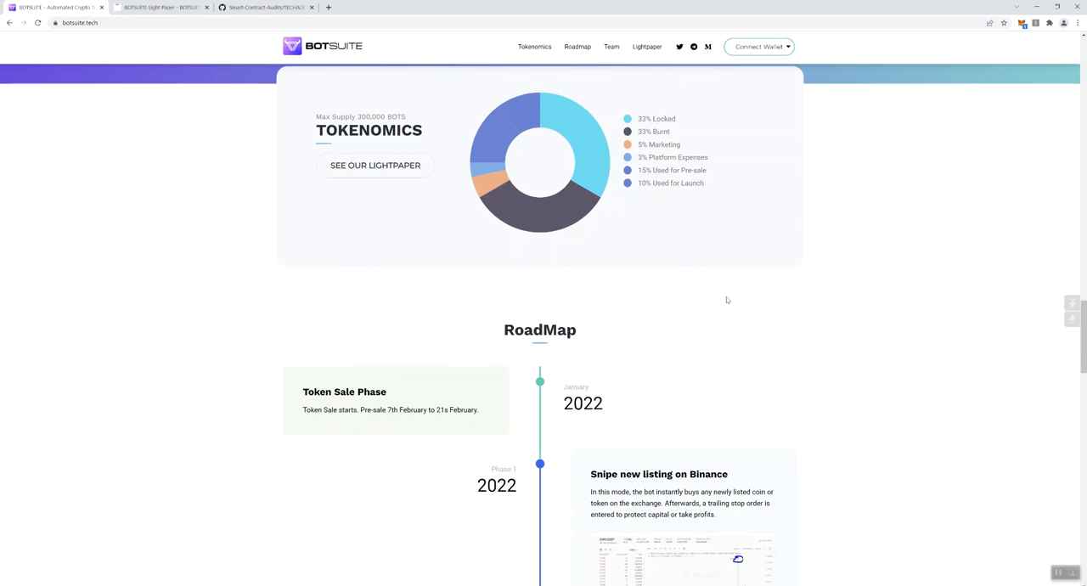
scroll(down, 3)
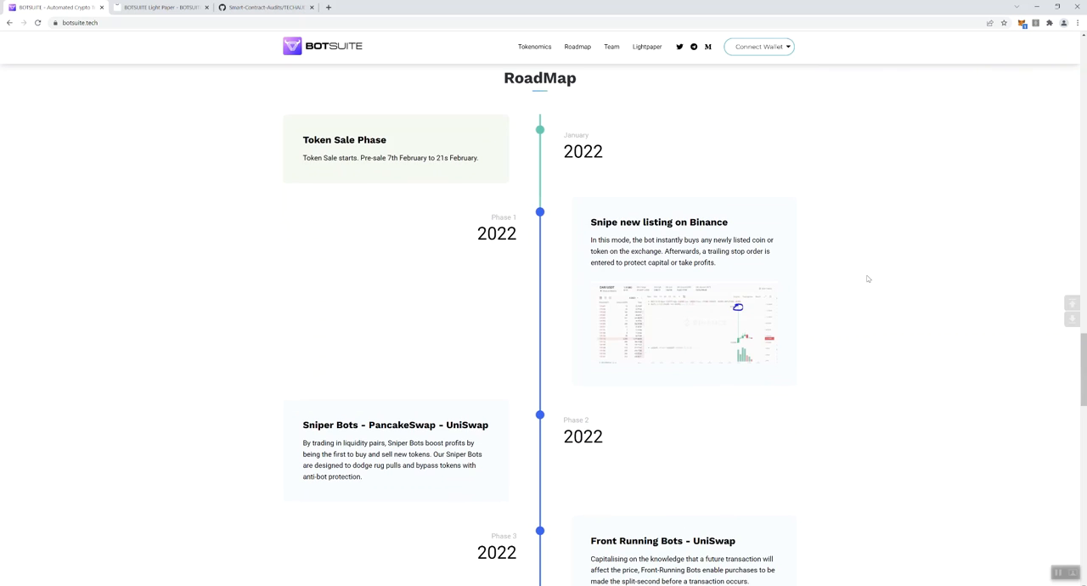
scroll(down, 3)
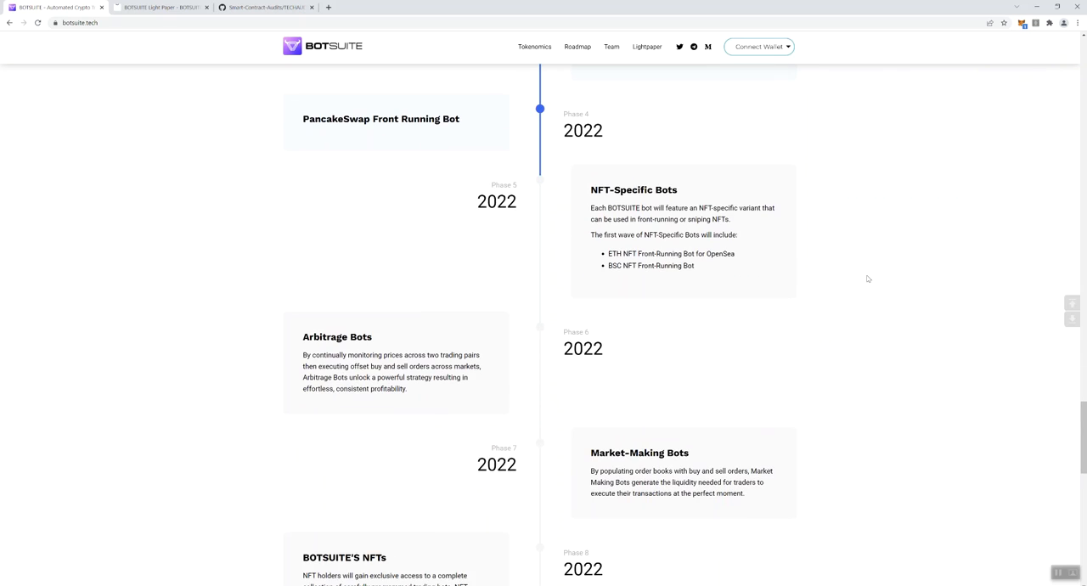
scroll(down, 3)
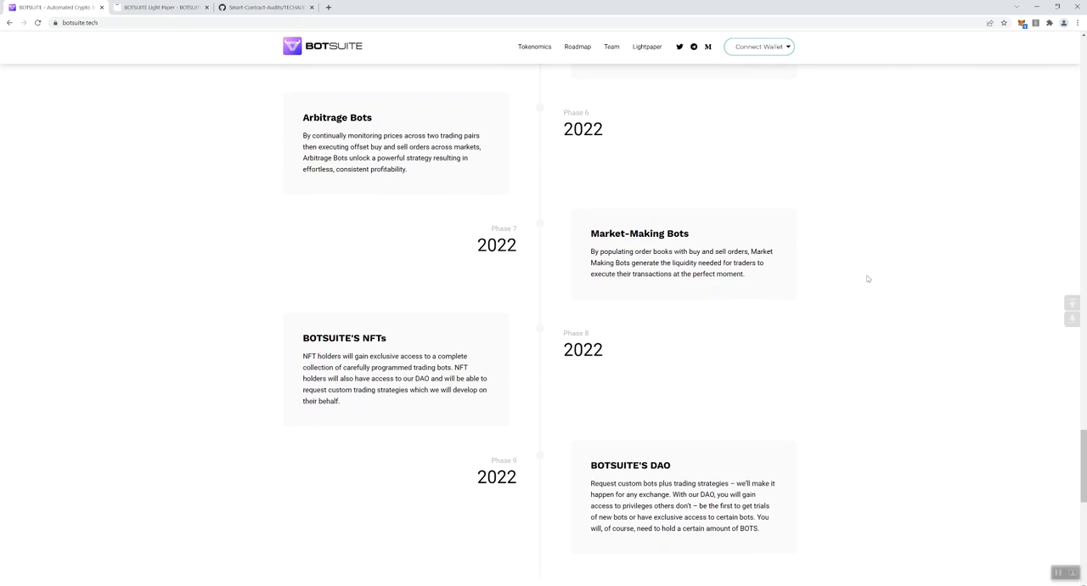
scroll(down, 3)
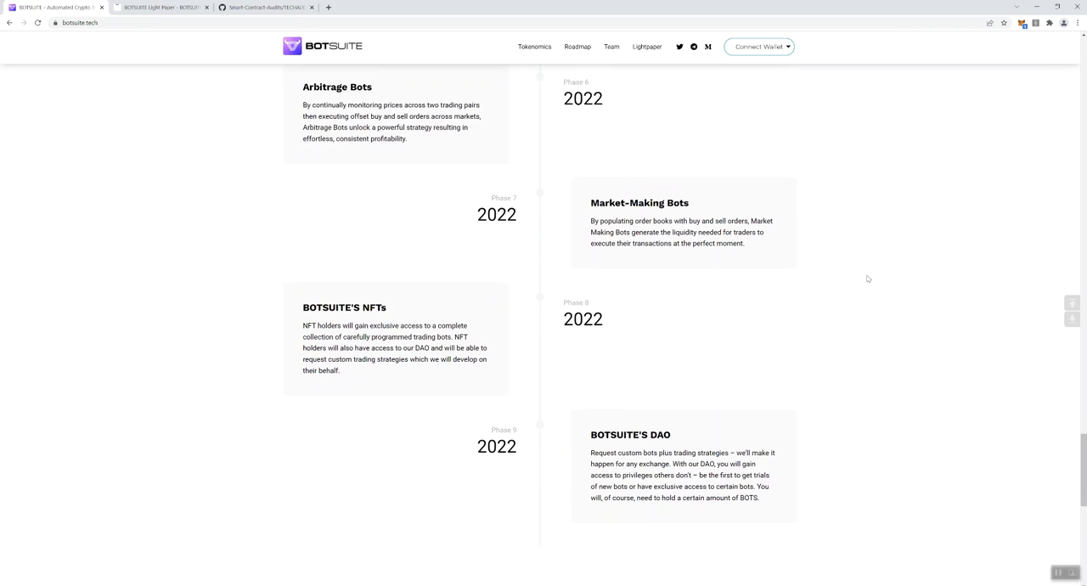
scroll(down, 3)
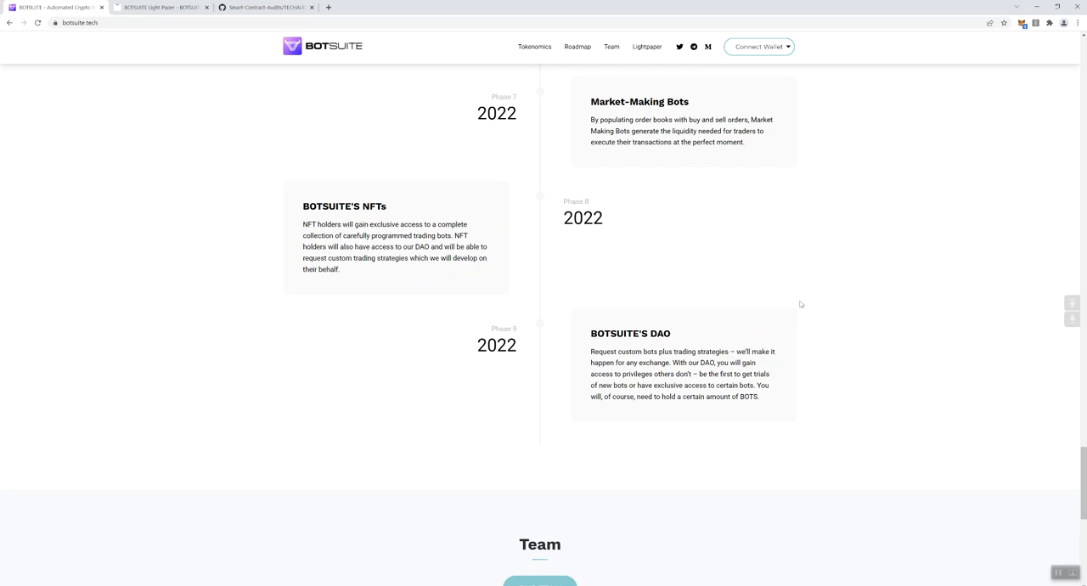
mouse_move(809, 297)
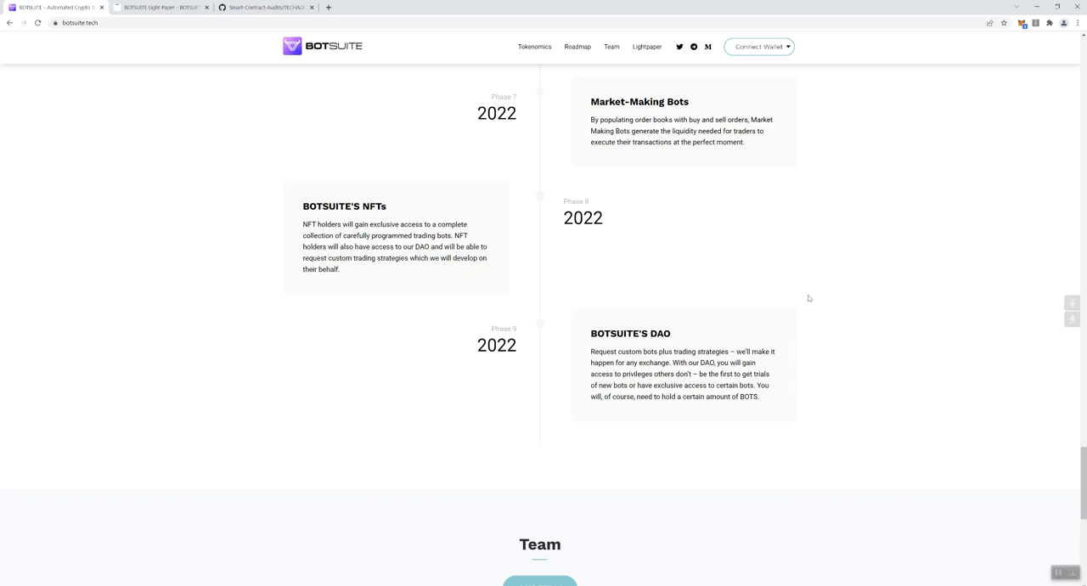
mouse_move(771, 342)
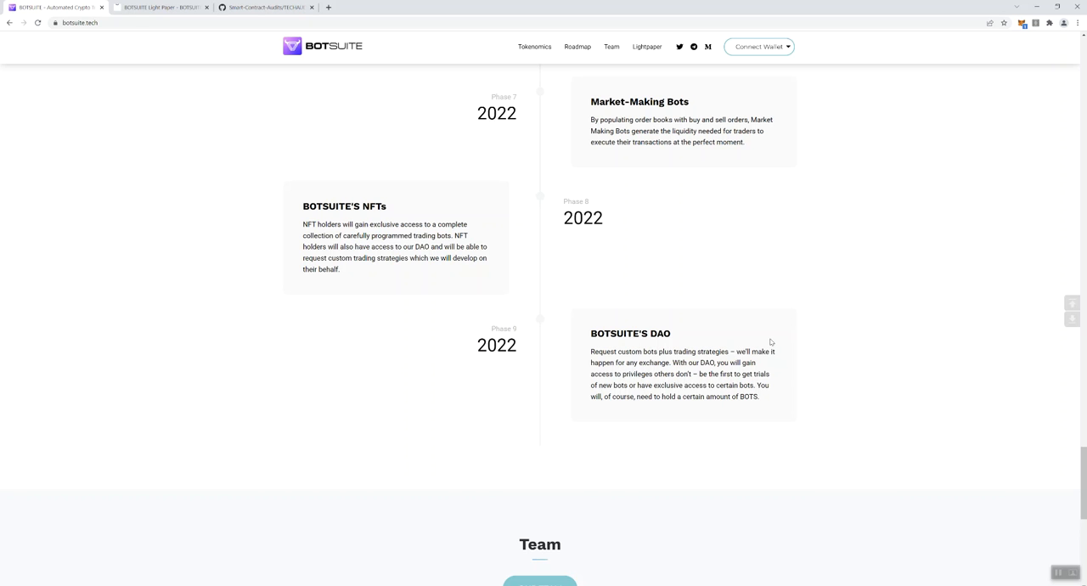
scroll(down, 3)
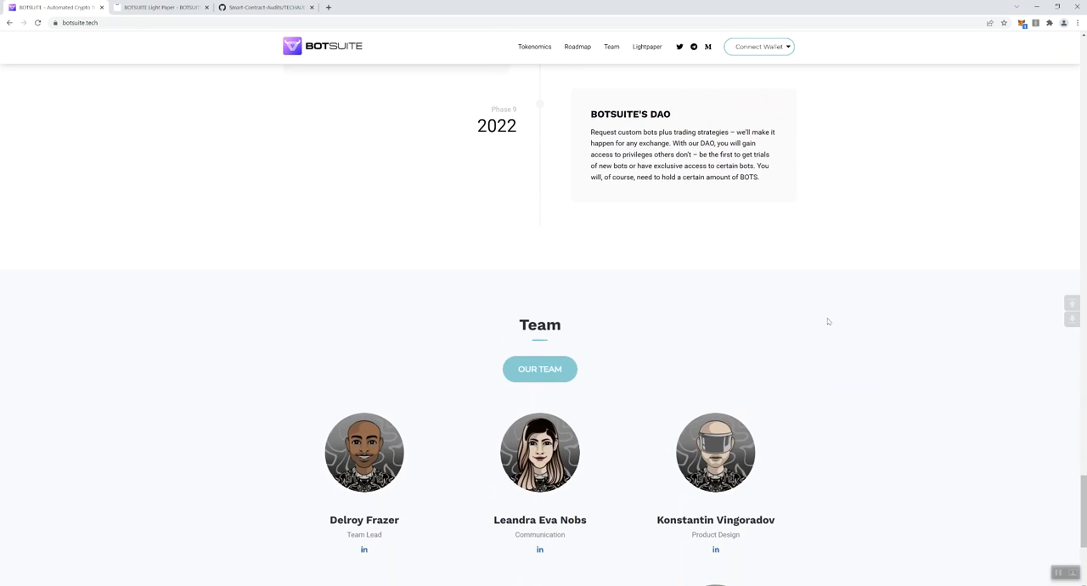
Step: Review the six team members and footer, then switch to the GitHub audit report tab
scroll(down, 3)
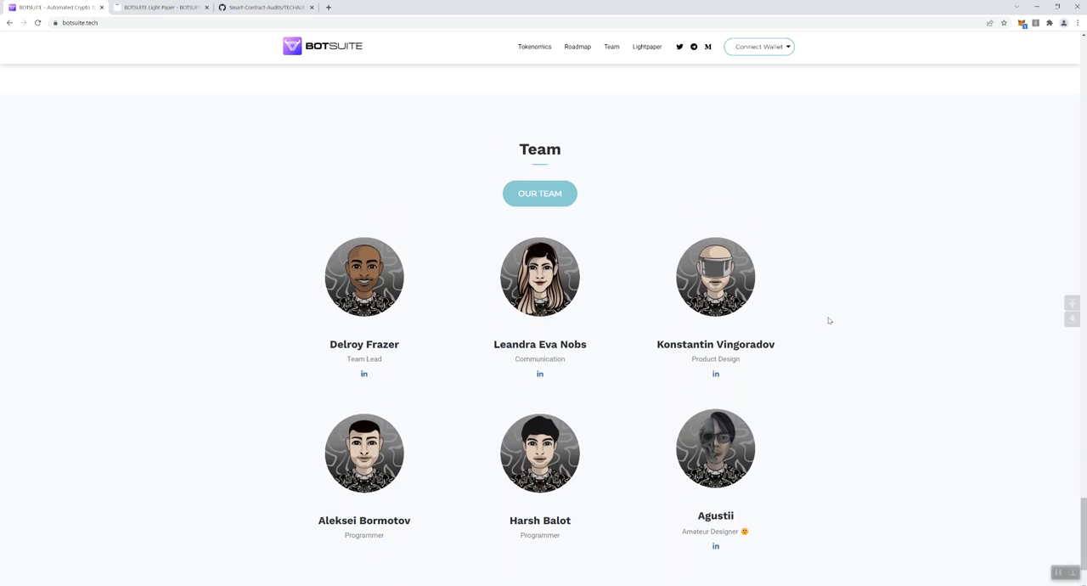
mouse_move(638, 278)
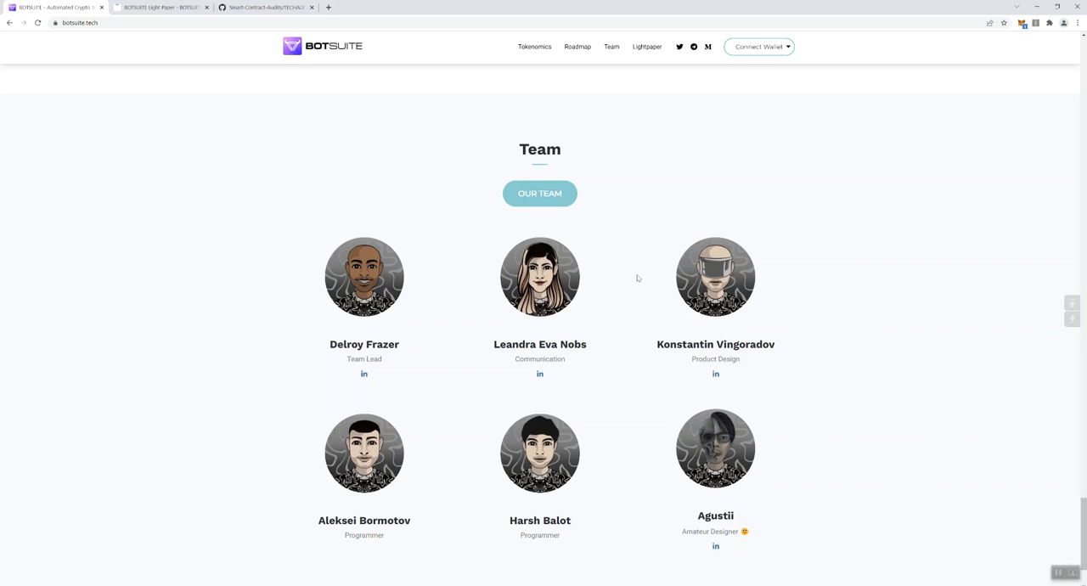
mouse_move(676, 276)
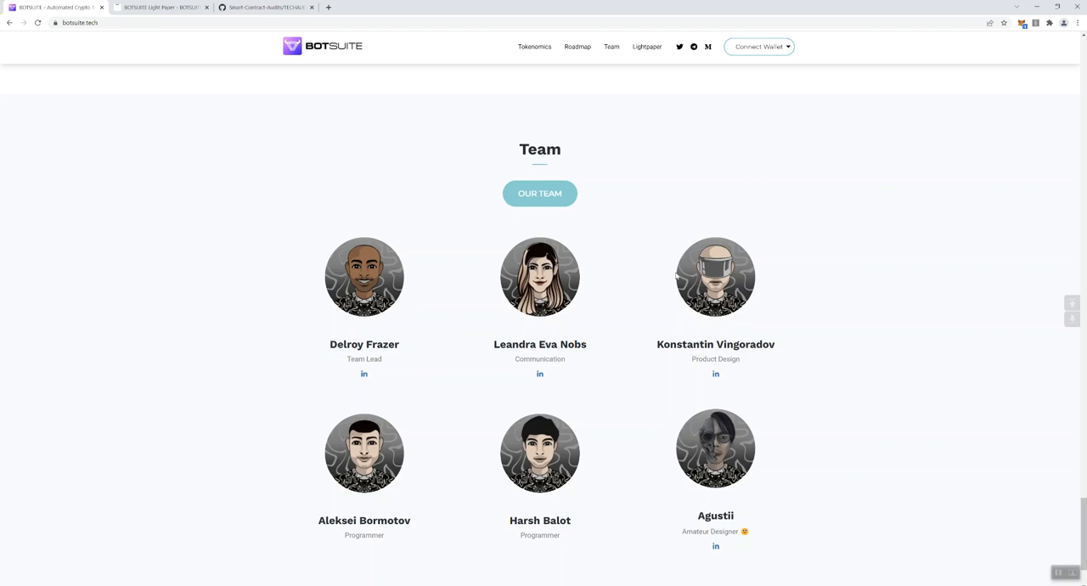
mouse_move(394, 285)
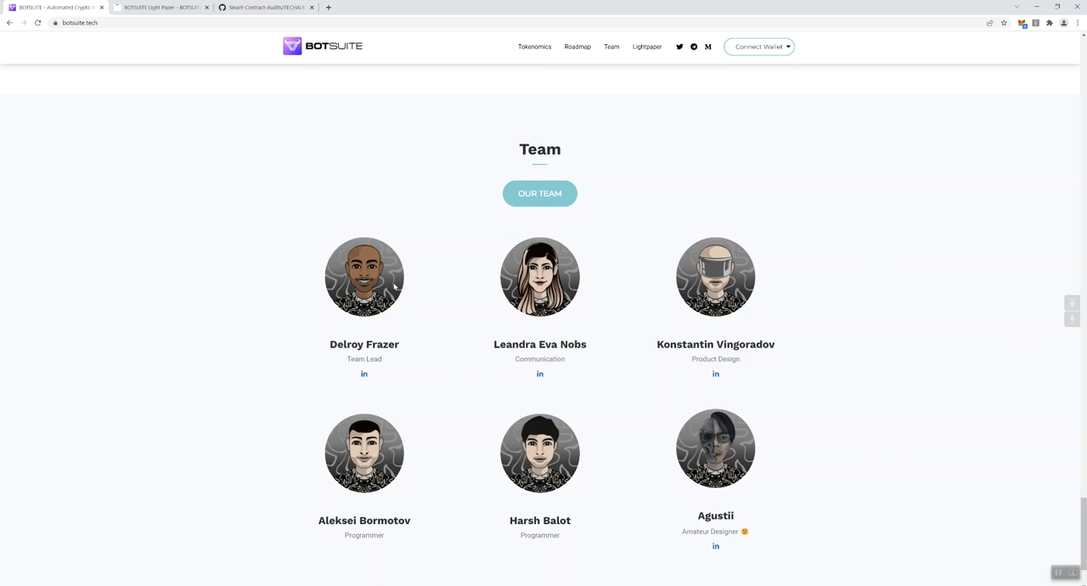
mouse_move(781, 360)
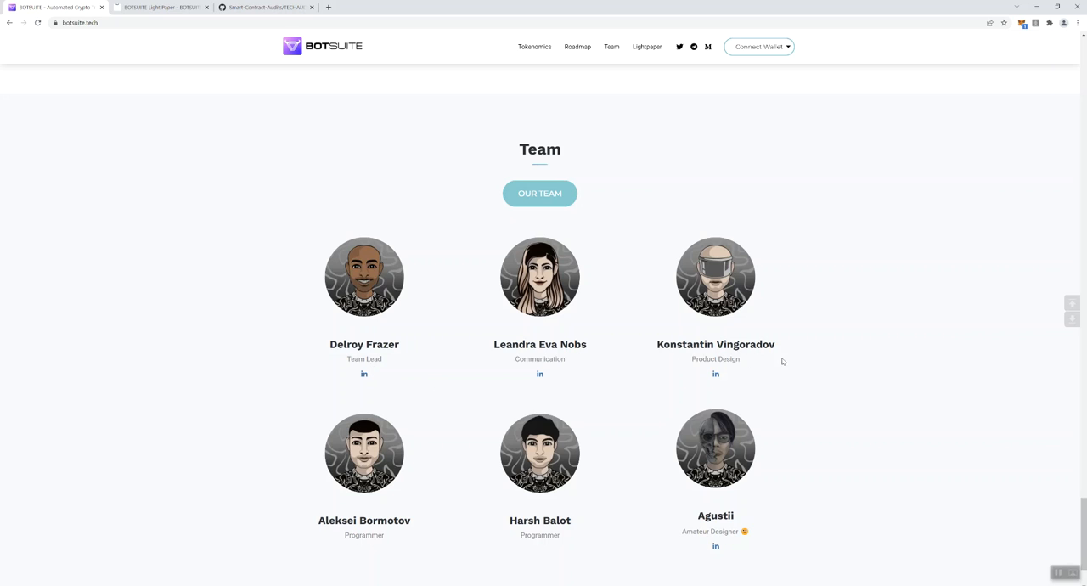
mouse_move(292, 465)
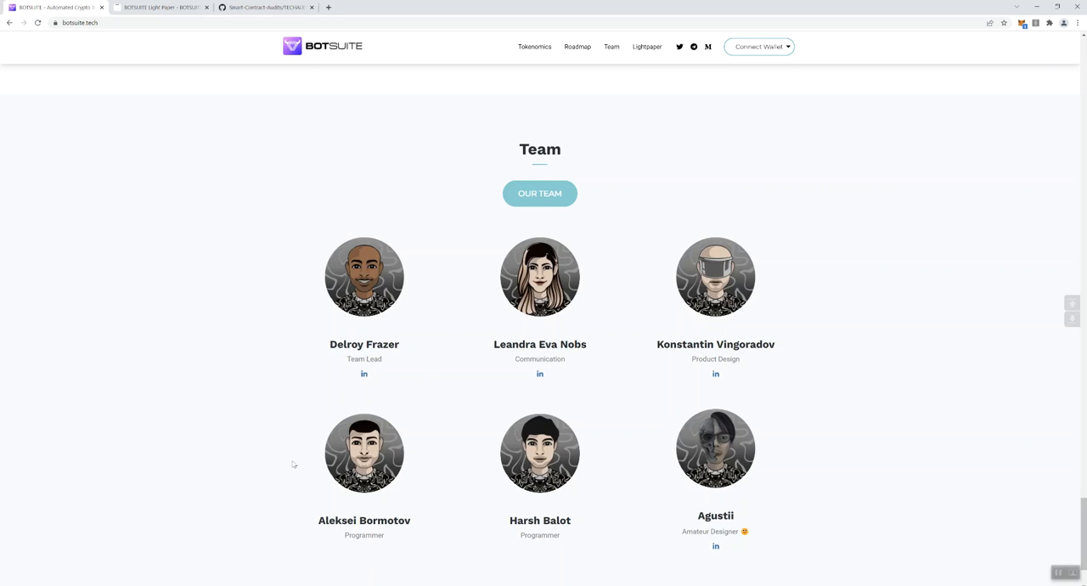
mouse_move(285, 427)
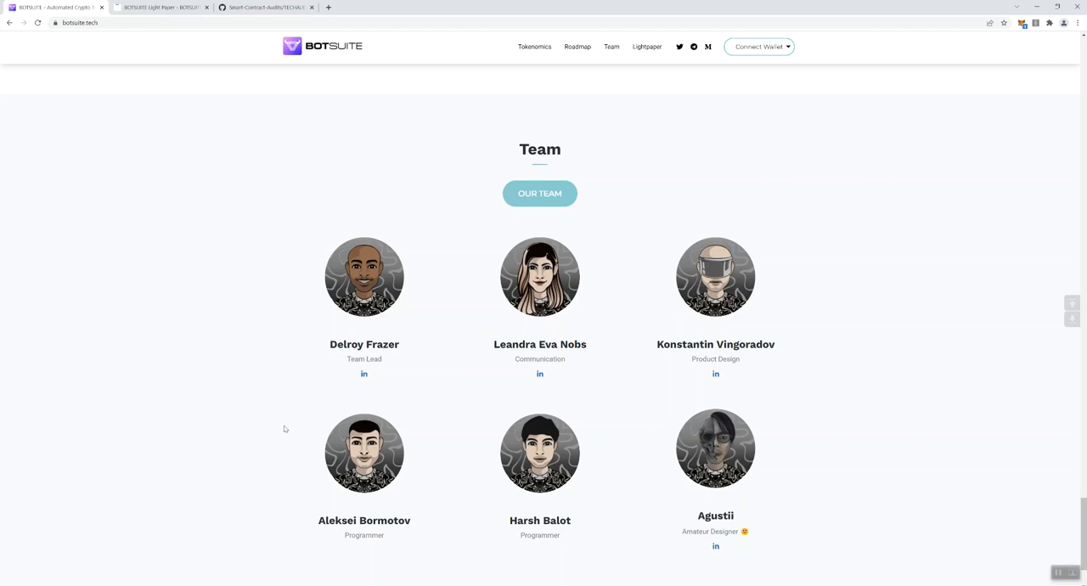
mouse_move(303, 397)
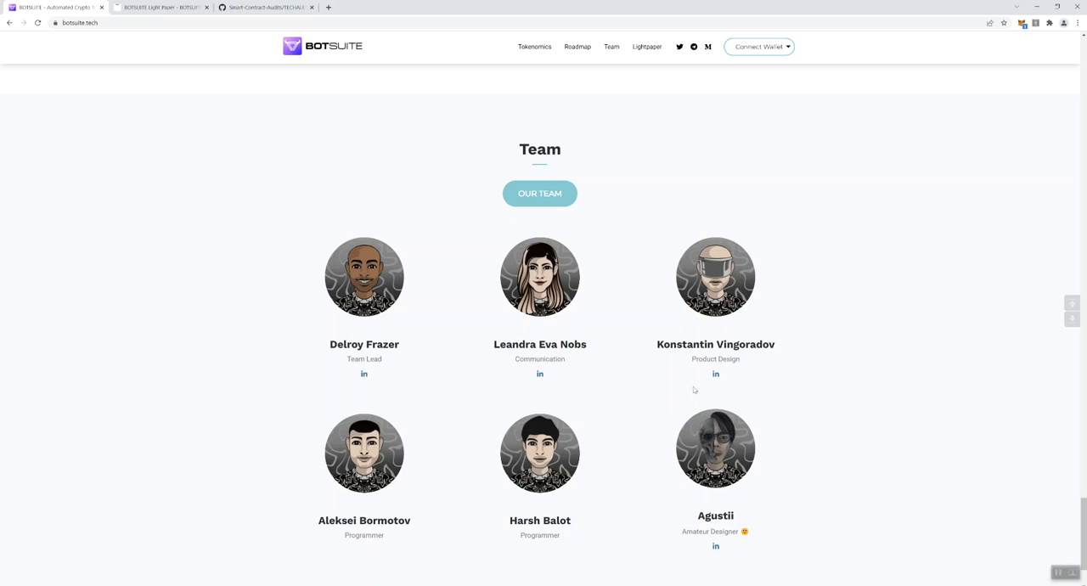
mouse_move(591, 380)
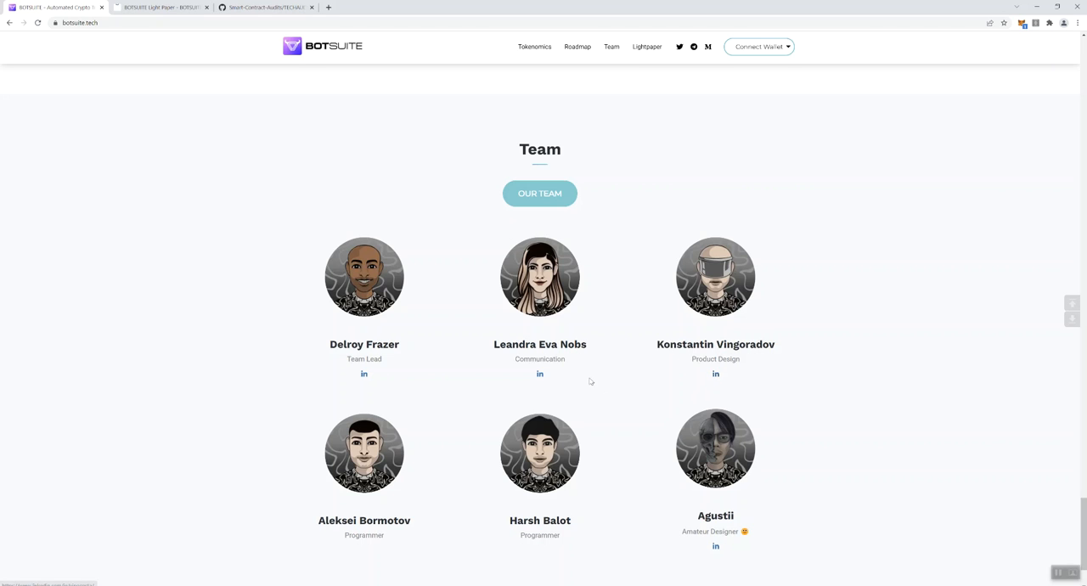
mouse_move(689, 519)
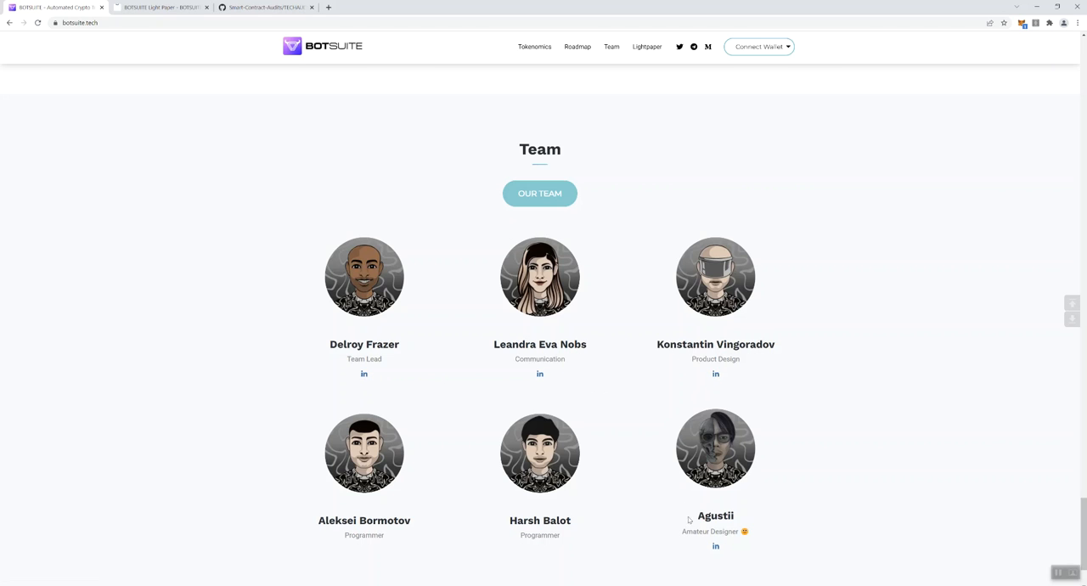
mouse_move(567, 477)
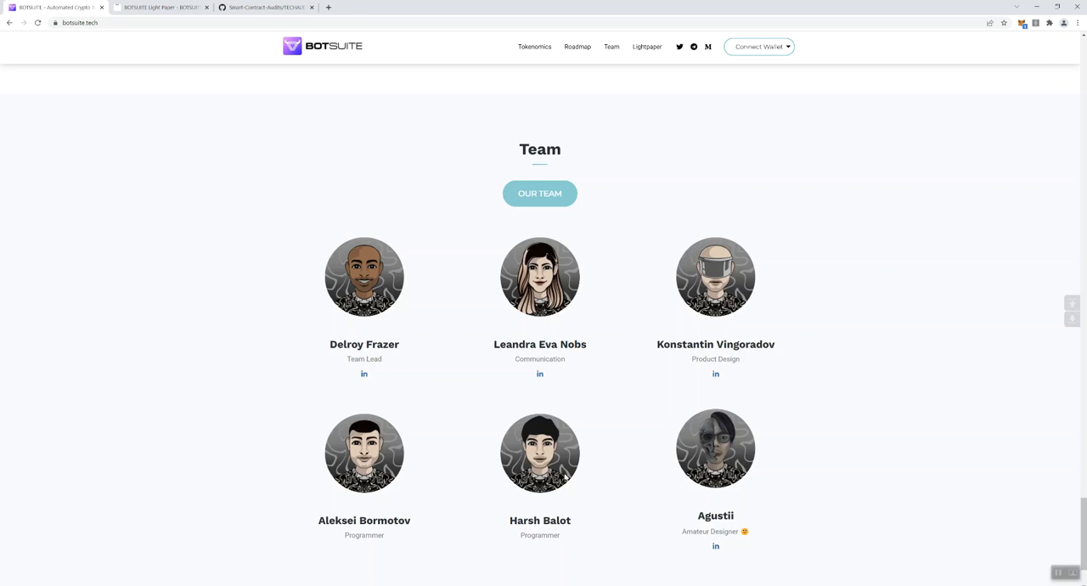
scroll(down, 3)
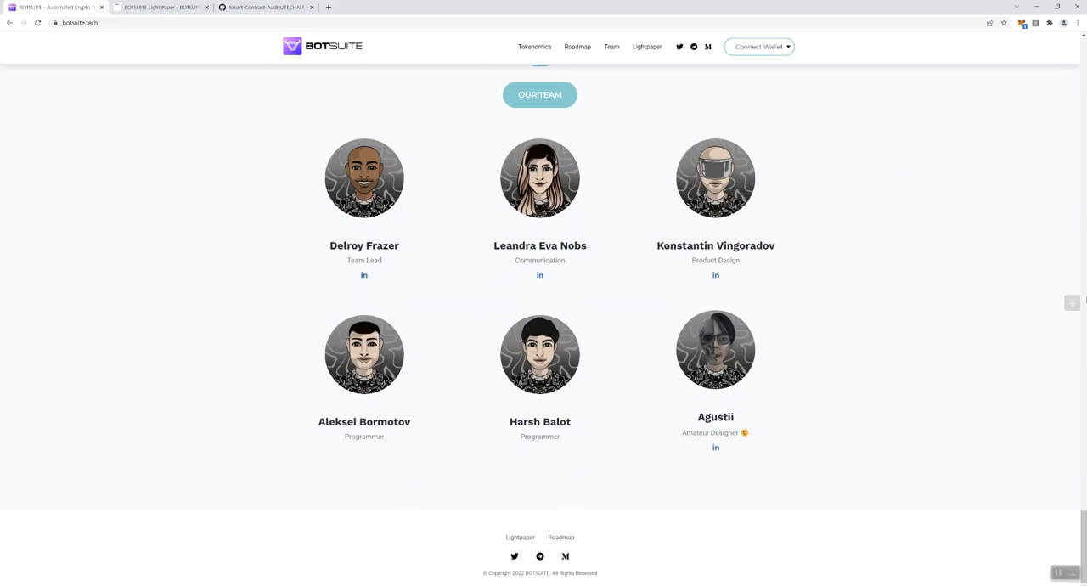
scroll(up, 3)
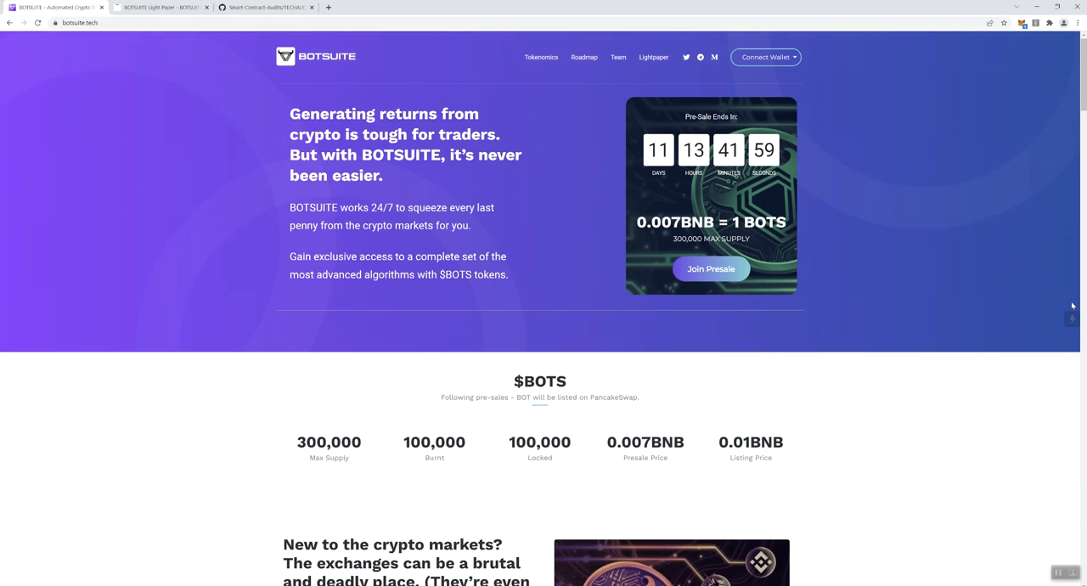
mouse_move(176, 228)
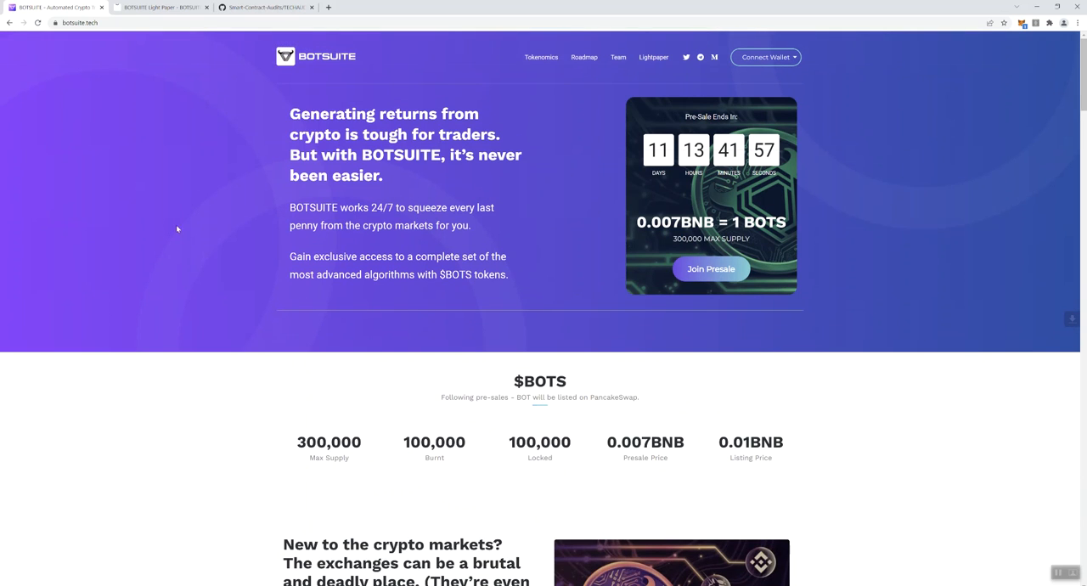
click(263, 7)
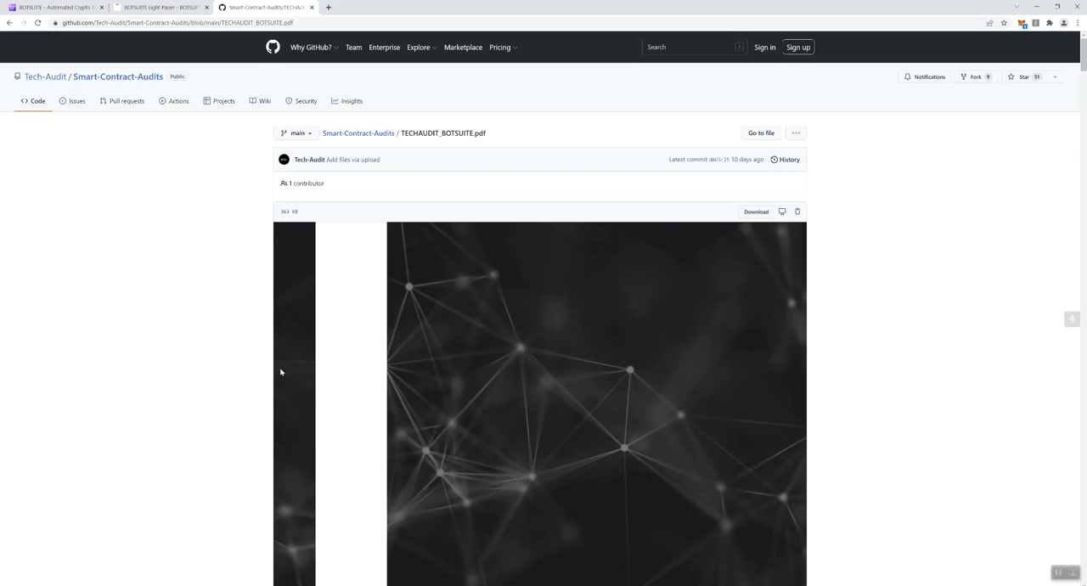
Step: Scroll the audit PDF to its Smart Contract Security Audit, Tech Audit cover page
scroll(down, 3)
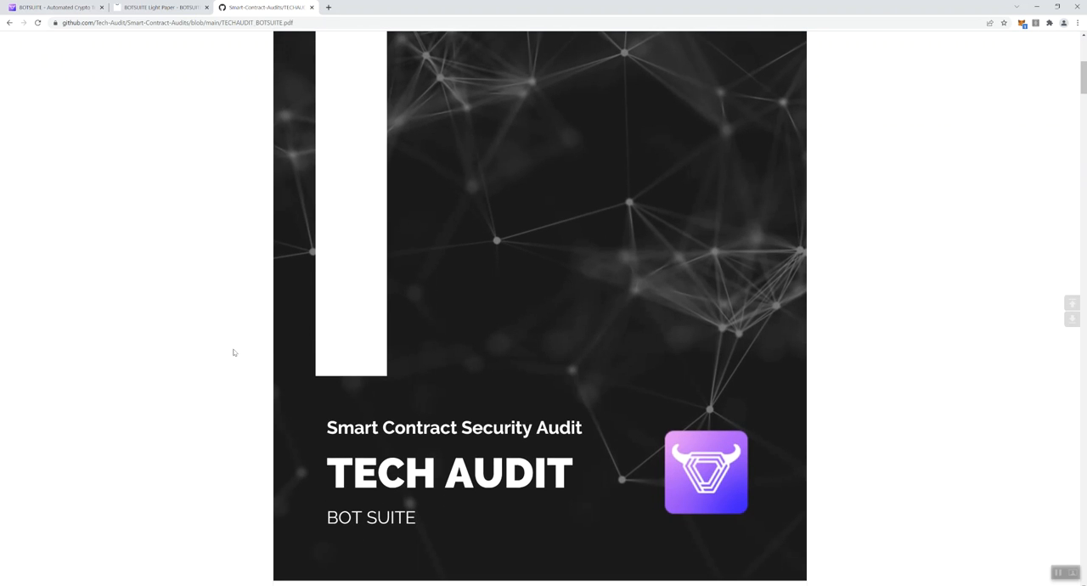
mouse_move(407, 133)
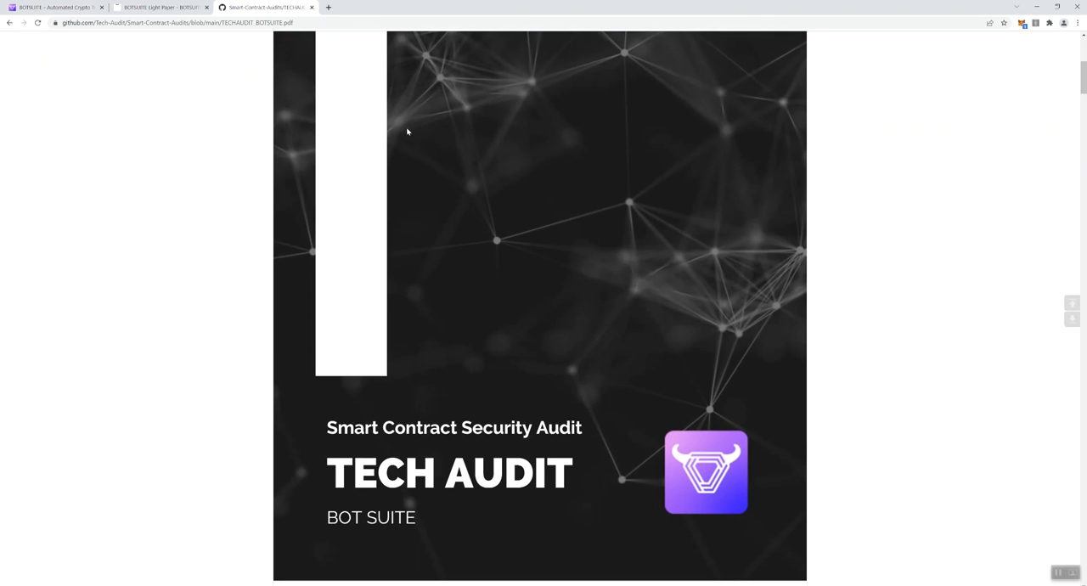
mouse_move(185, 50)
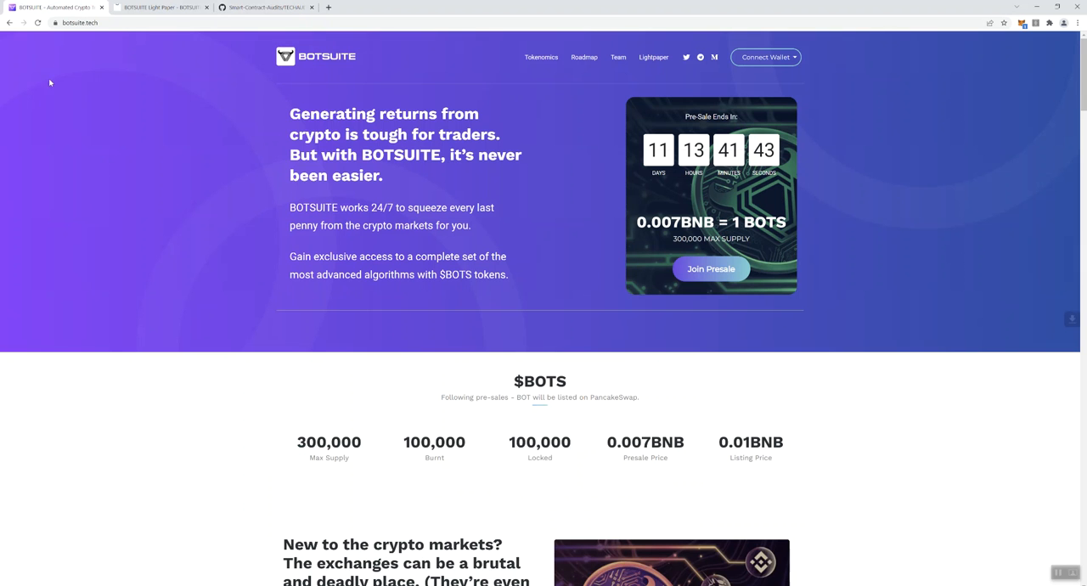
mouse_move(43, 102)
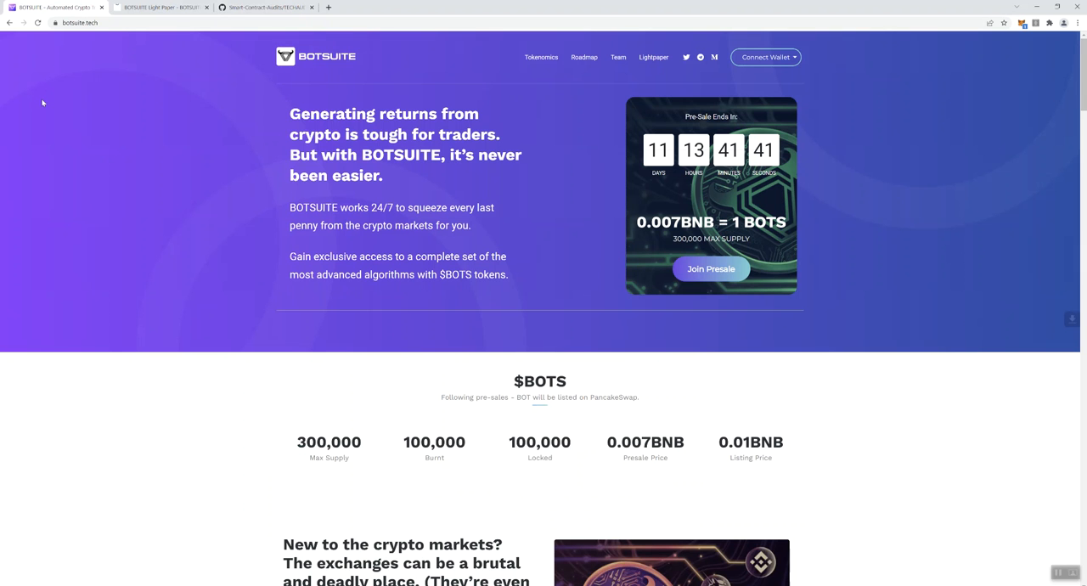